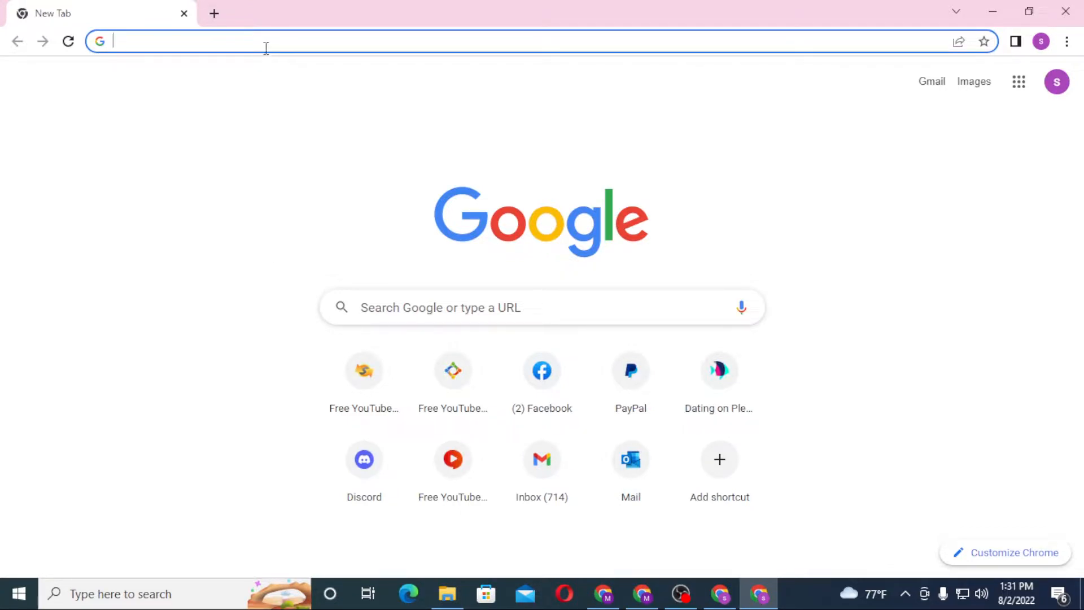
Run a Google search for 'cashapp login' from the Chrome address bar
type("cash.app")
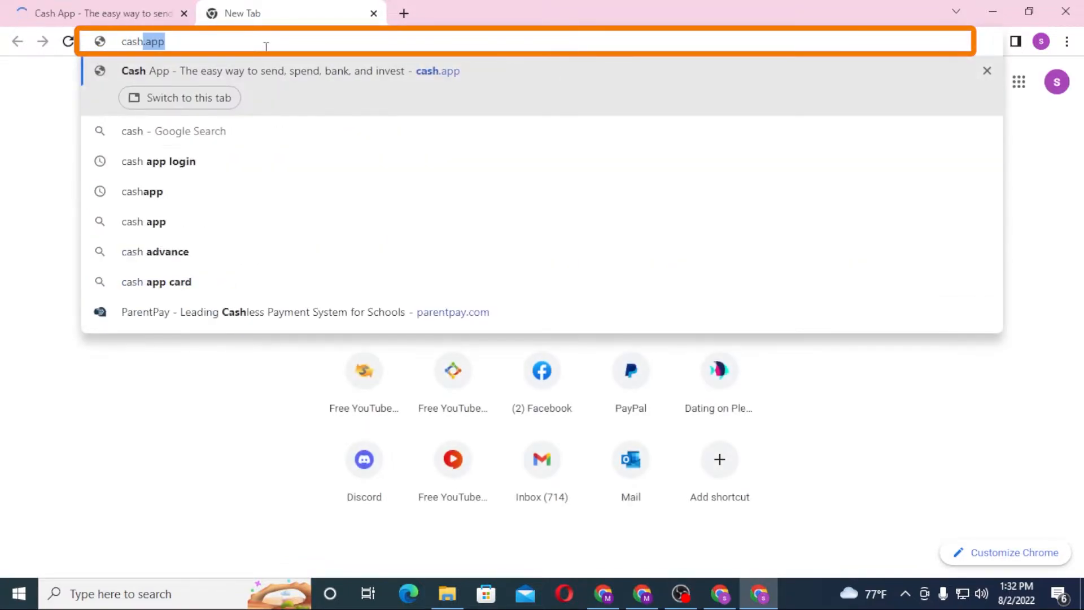
type("cashapp logi")
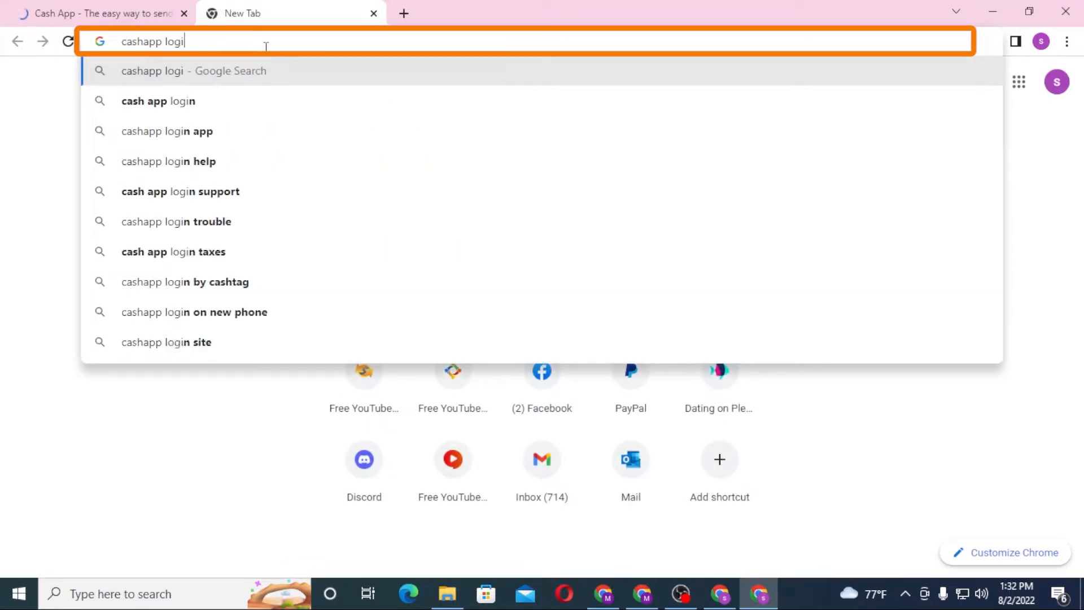
key("Enter")
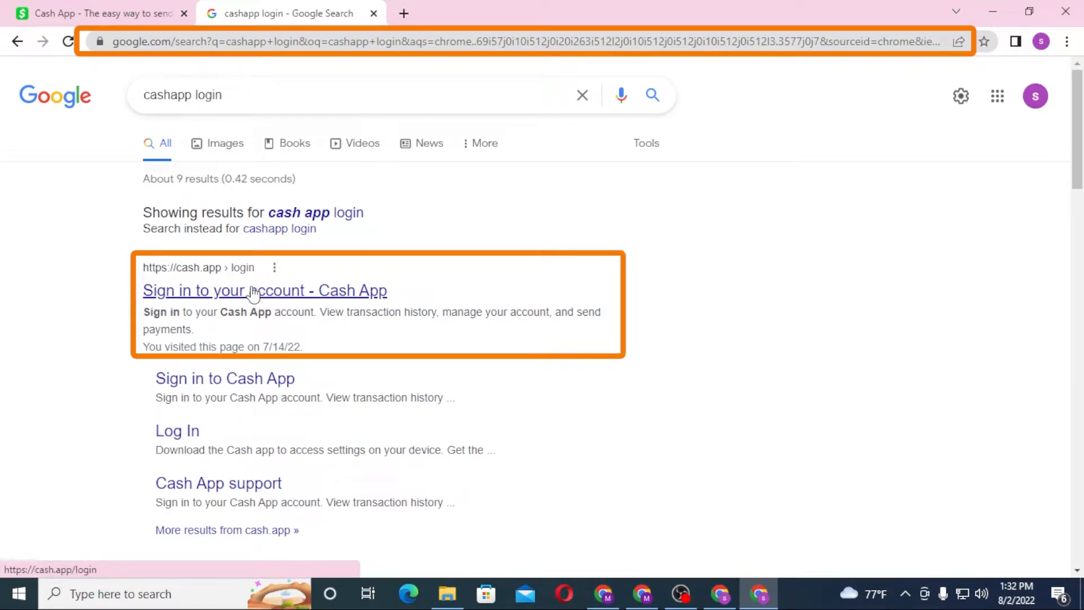
mouse_move(191, 272)
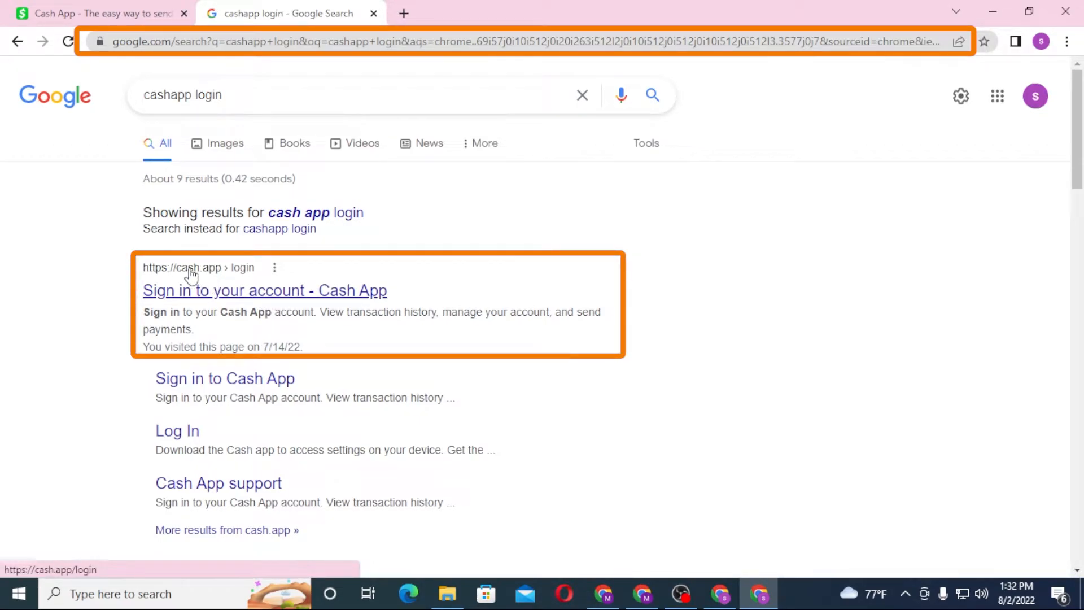
Open the 'Sign in to your account - Cash App' result, then return to the cash.app home tab
left_click(264, 290)
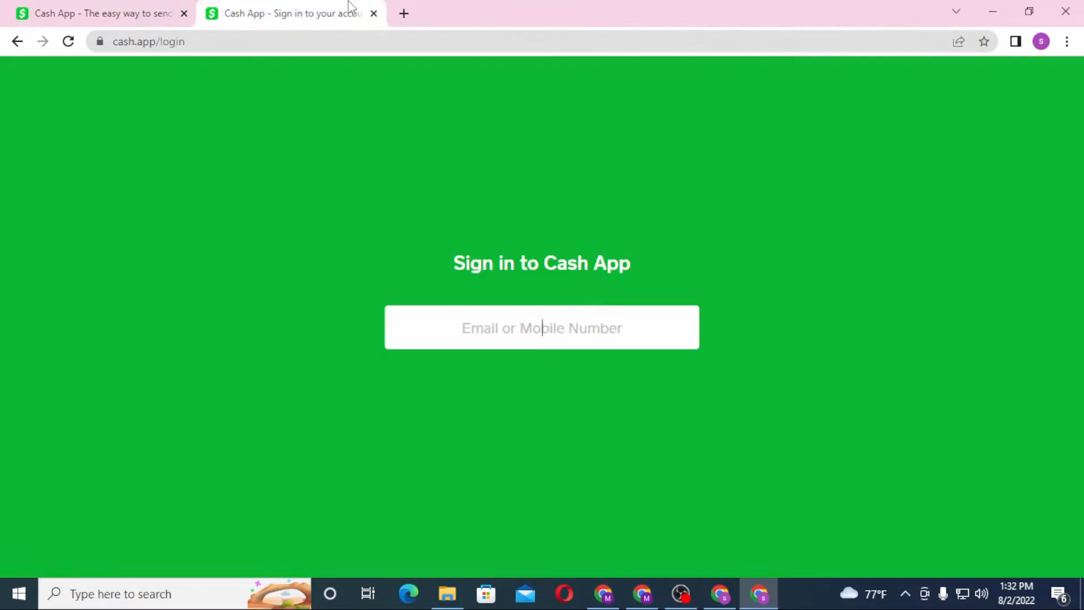
left_click(96, 15)
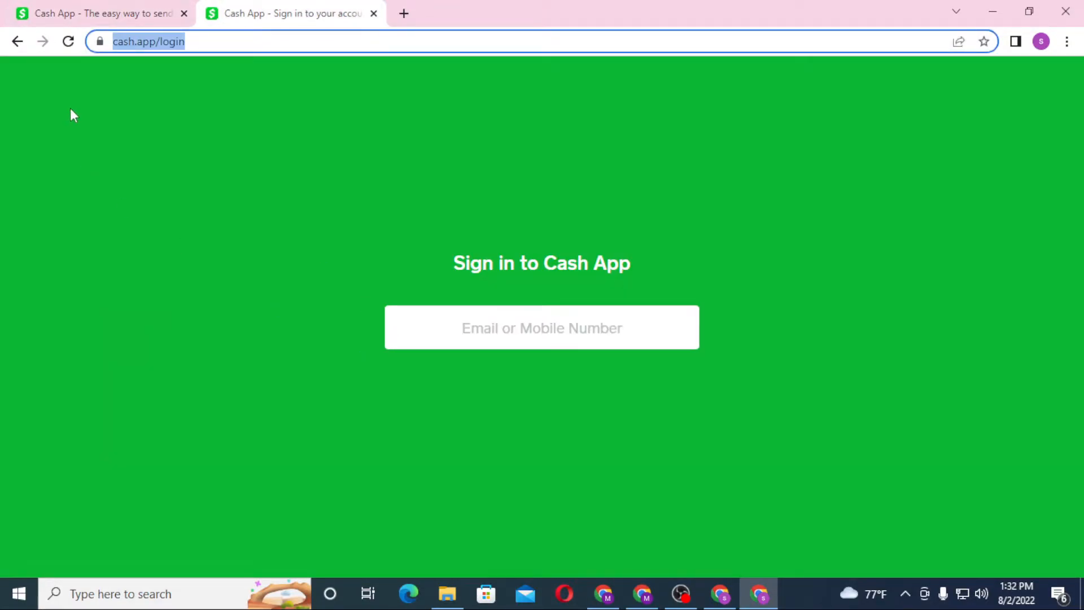
mouse_move(151, 230)
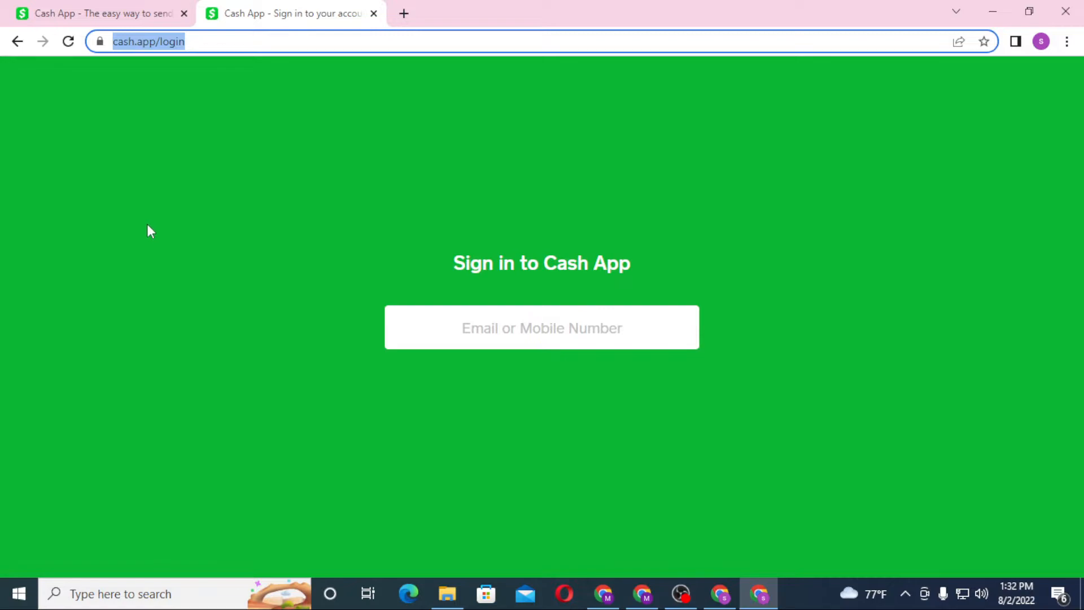
left_click(90, 13)
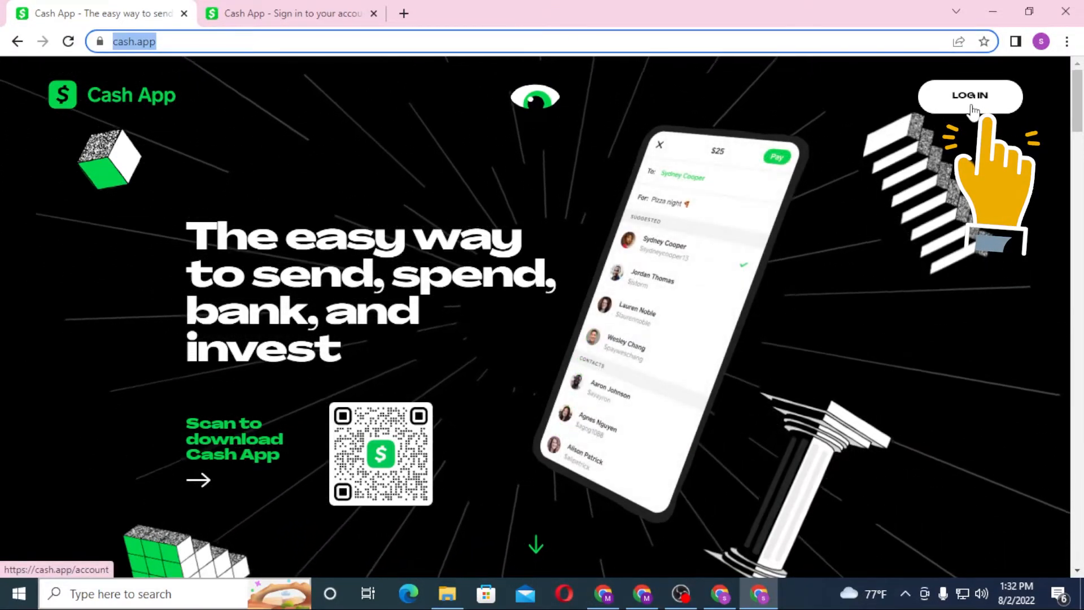
Follow LOG IN on the cash.app home page and close the duplicate sign-in tab
left_click(970, 95)
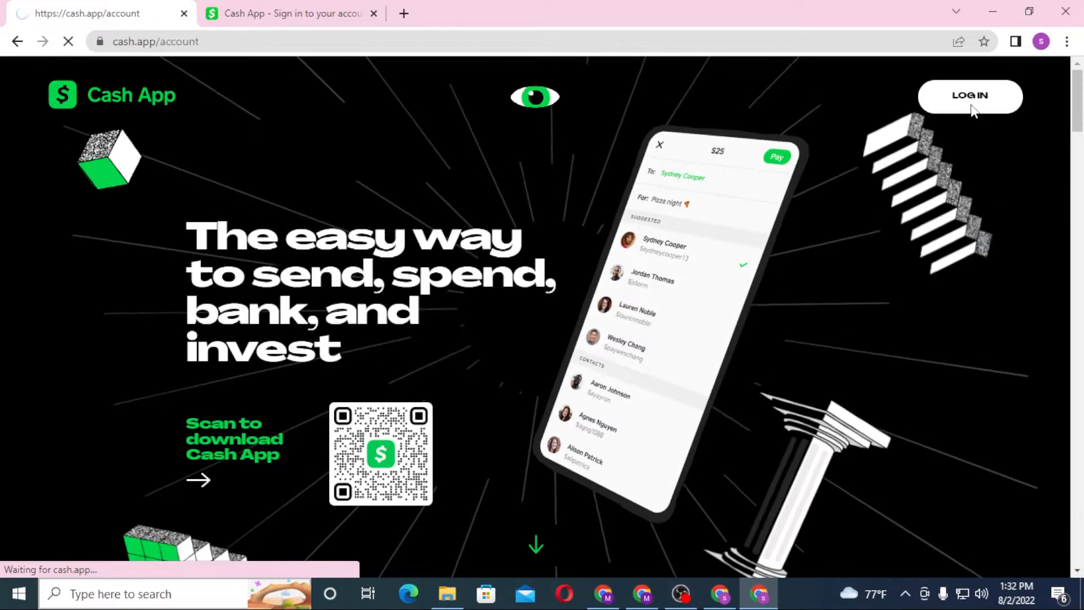
left_click(969, 96)
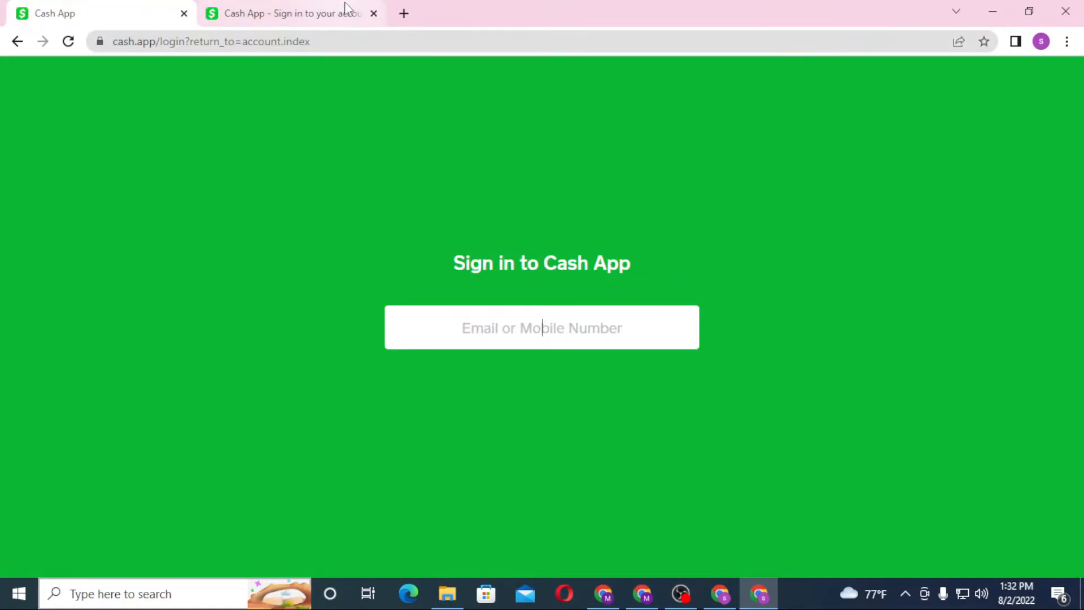
left_click(382, 13)
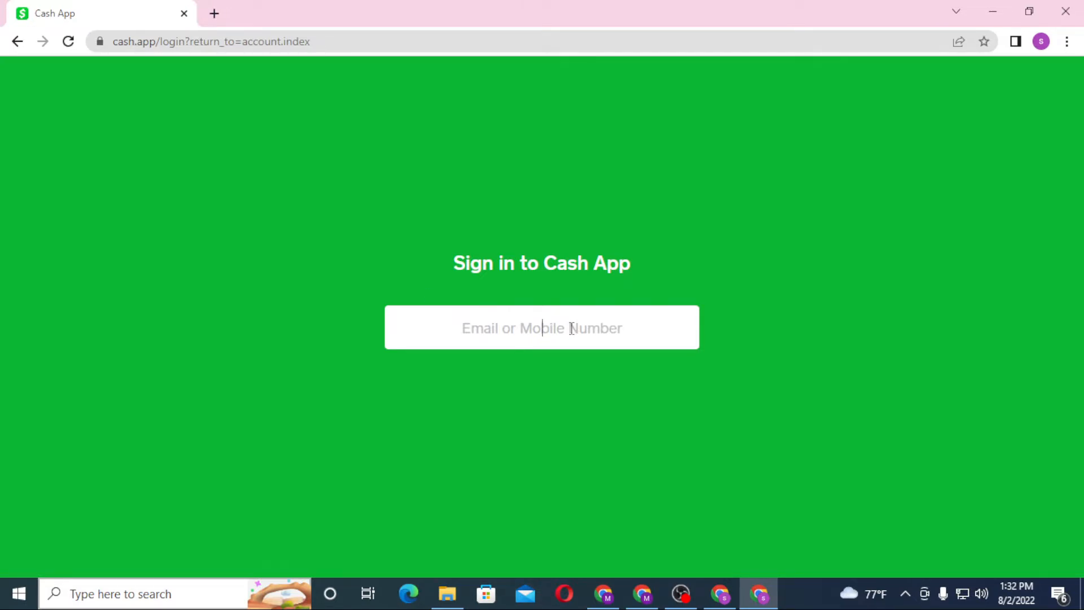
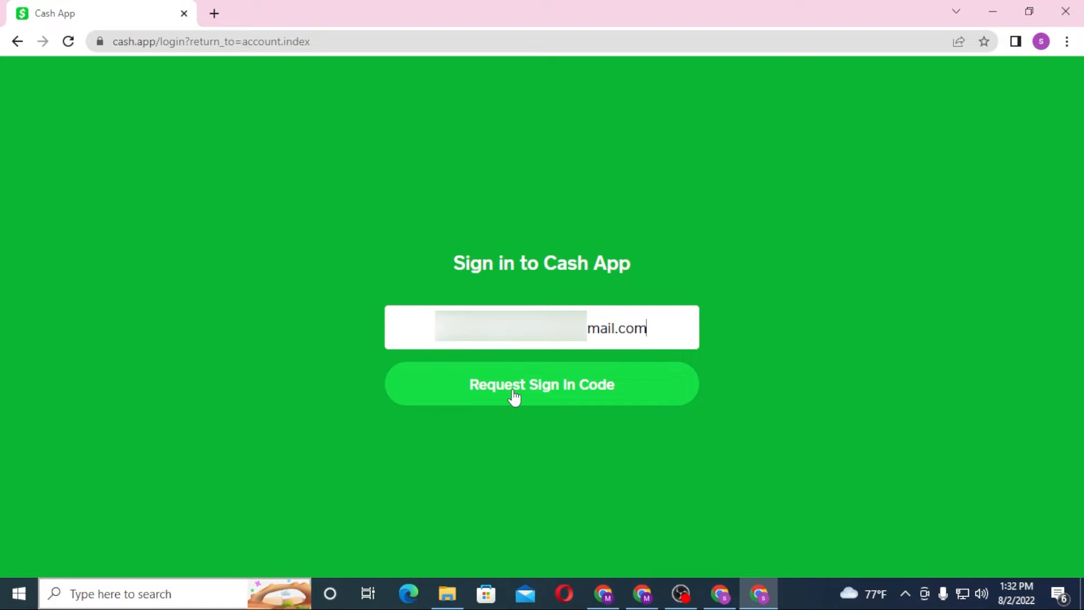
Enter the account email in 'Email or Mobile Number' and request a sign-in code
left_click(515, 386)
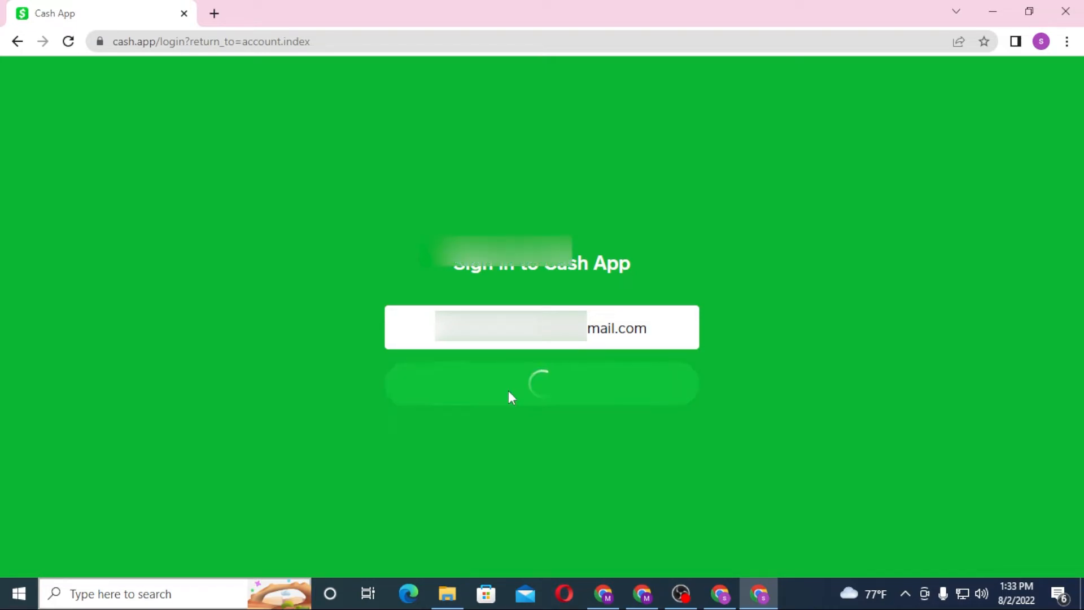
Wait on the 'We emailed a code' screen with the Confirmation Code field and Sign In button
left_click(540, 384)
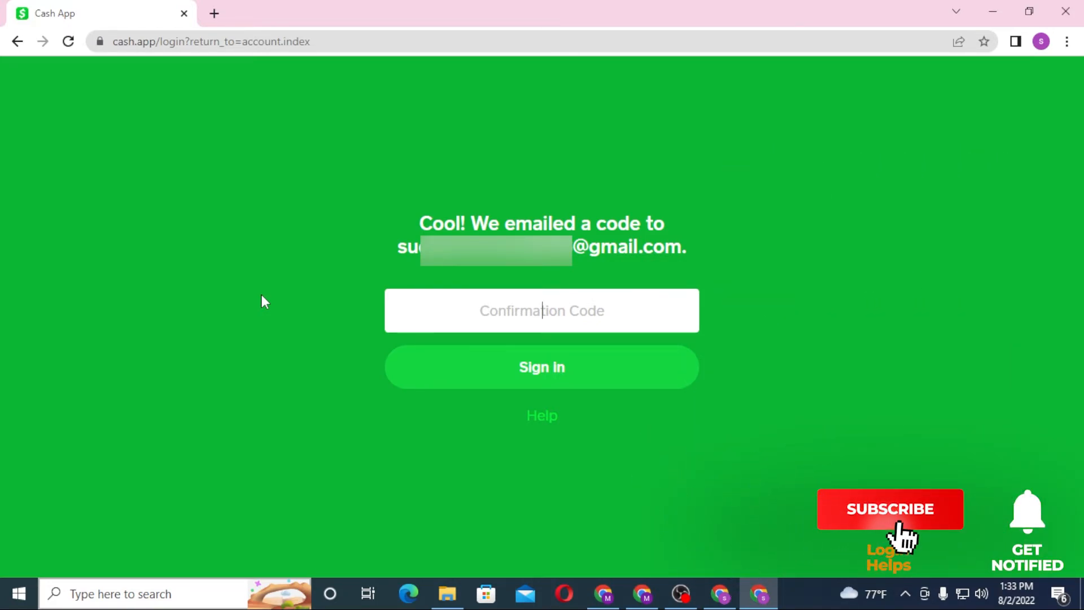
left_click(889, 509)
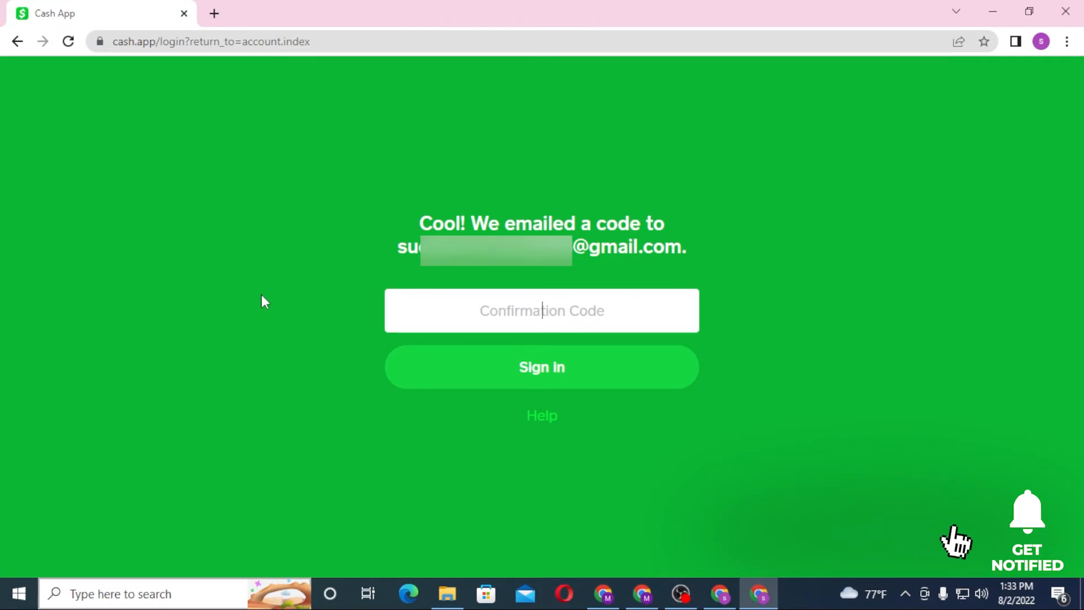